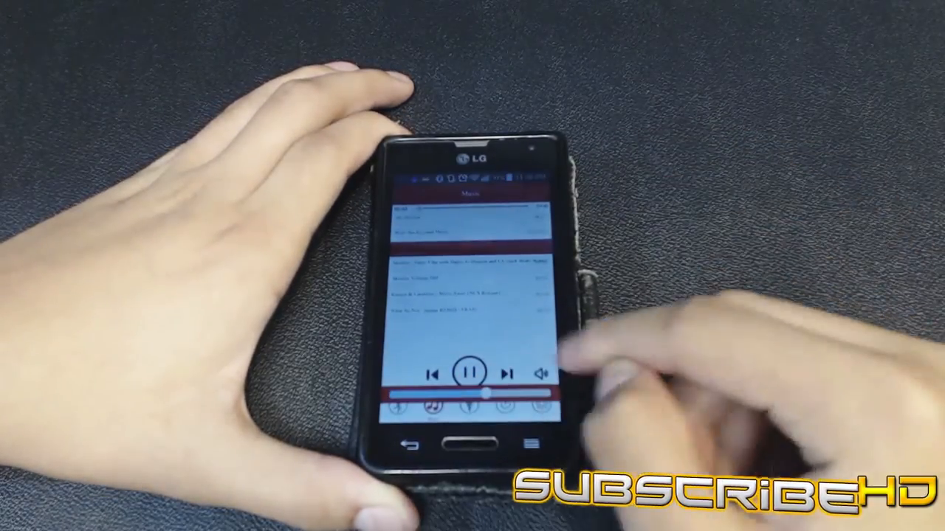
Pause the currently playing track from the player's playback controls.
left_click(467, 372)
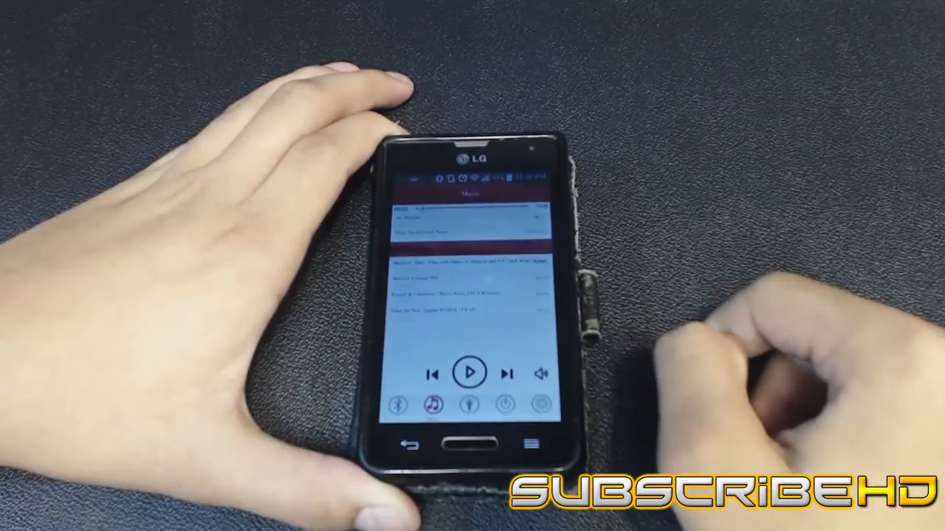